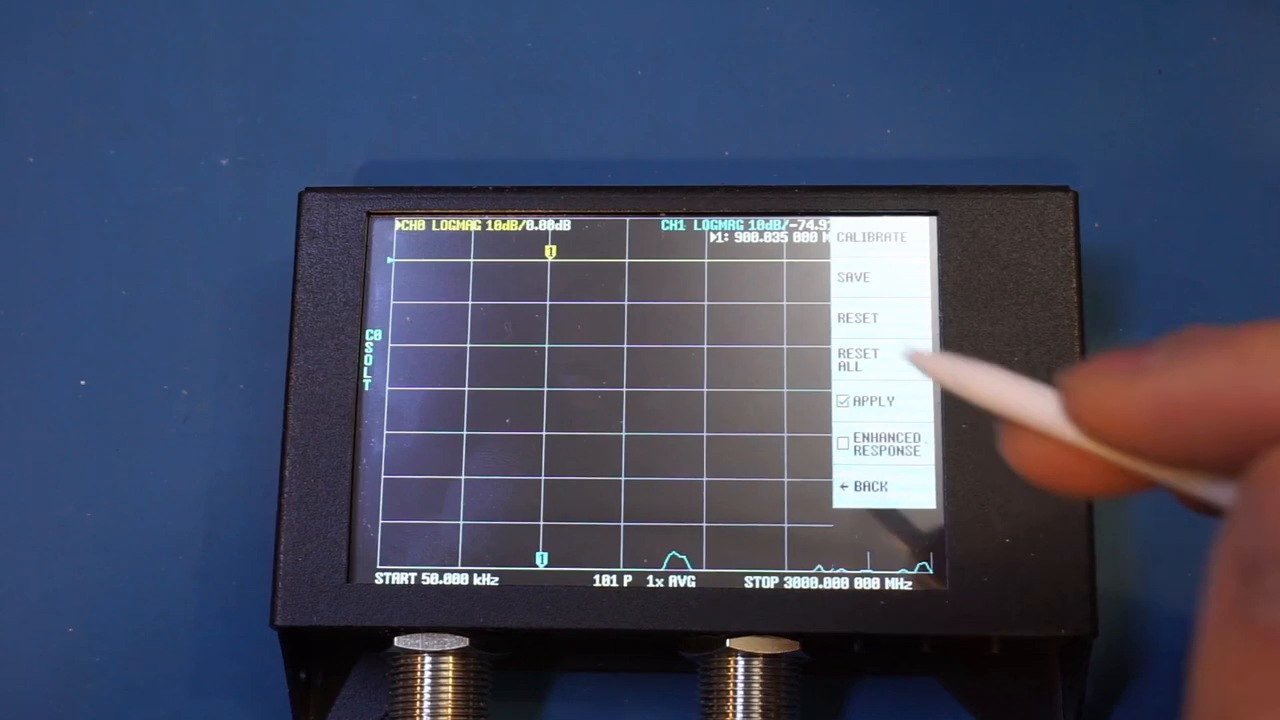
# - Reset all stored calibration data so APPLY is no longer checked
pyautogui.click(858, 360)
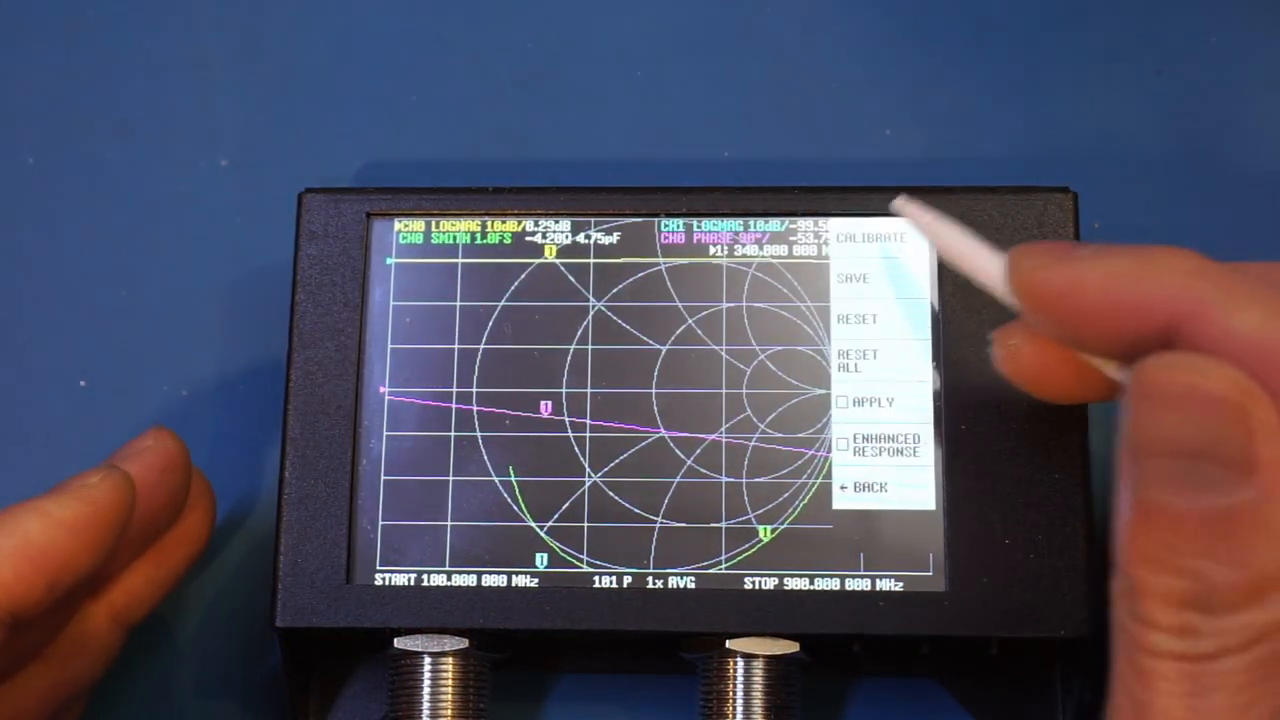
# - Start a new calibration and measure the attached calibration standard
pyautogui.click(870, 236)
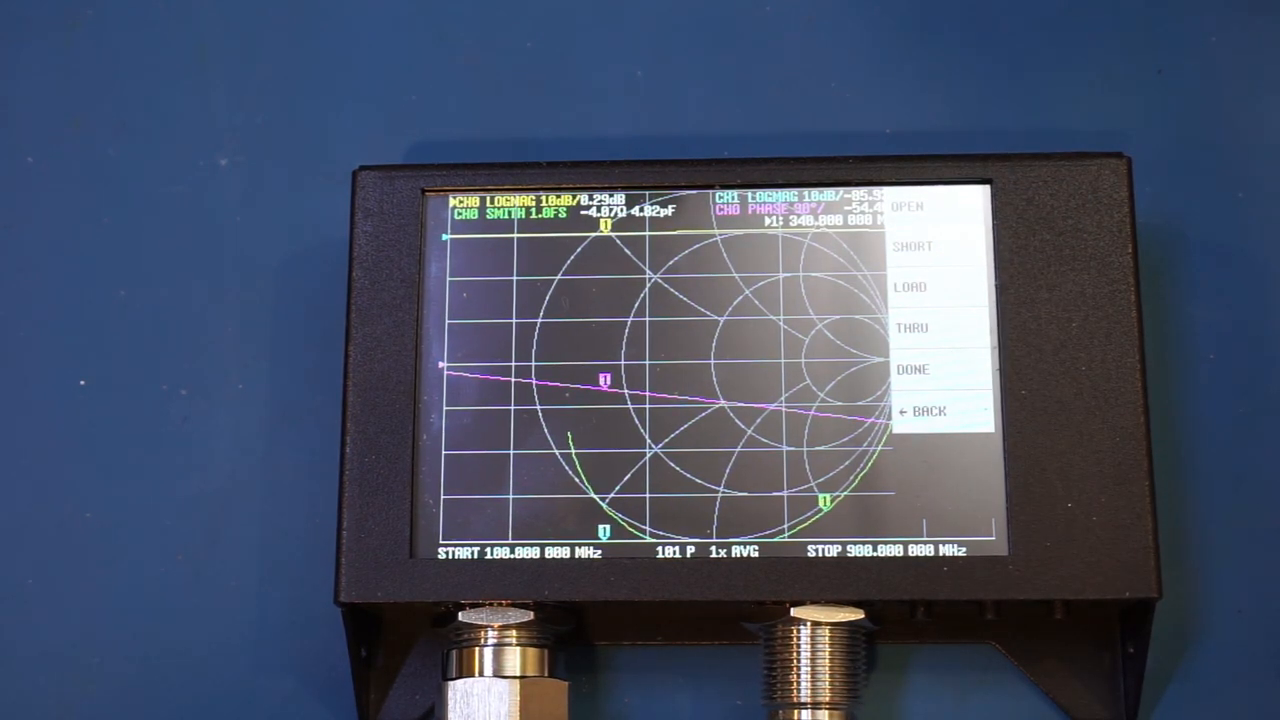
pyautogui.click(910, 206)
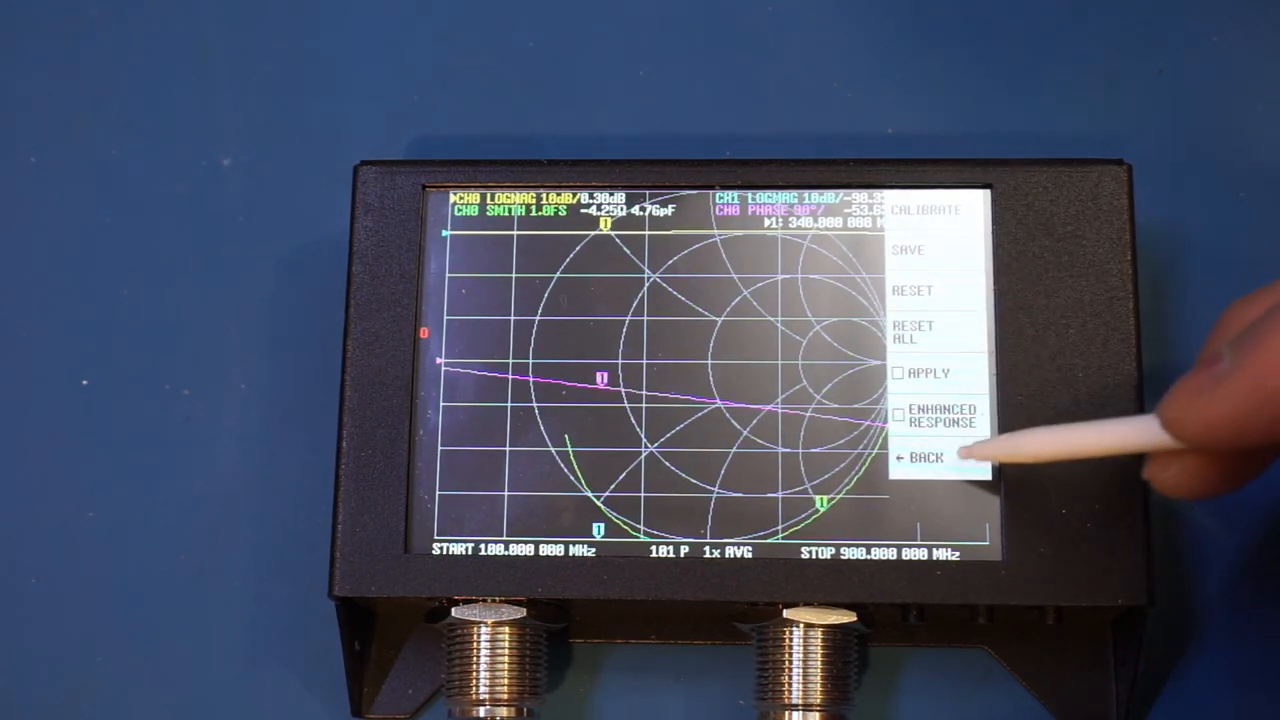
# - Leave the calibration menu and show the firmware VERSION screen from CONFIG
pyautogui.click(924, 456)
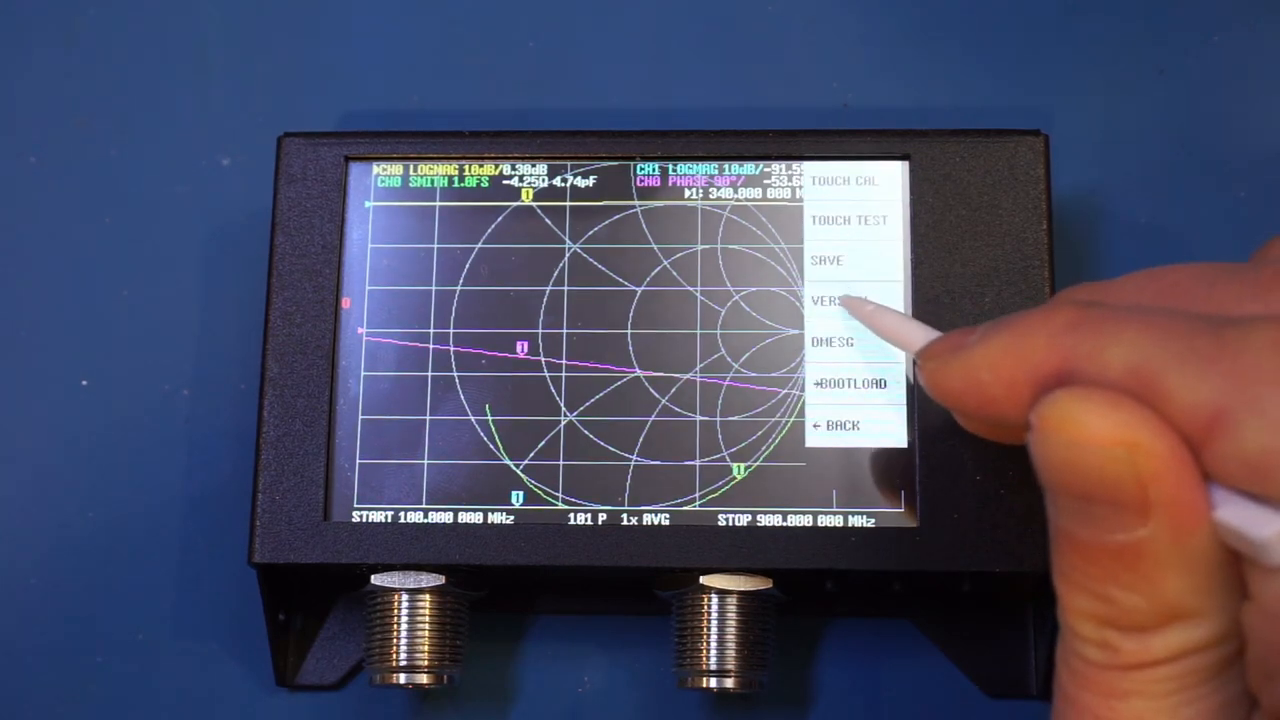
pyautogui.click(840, 300)
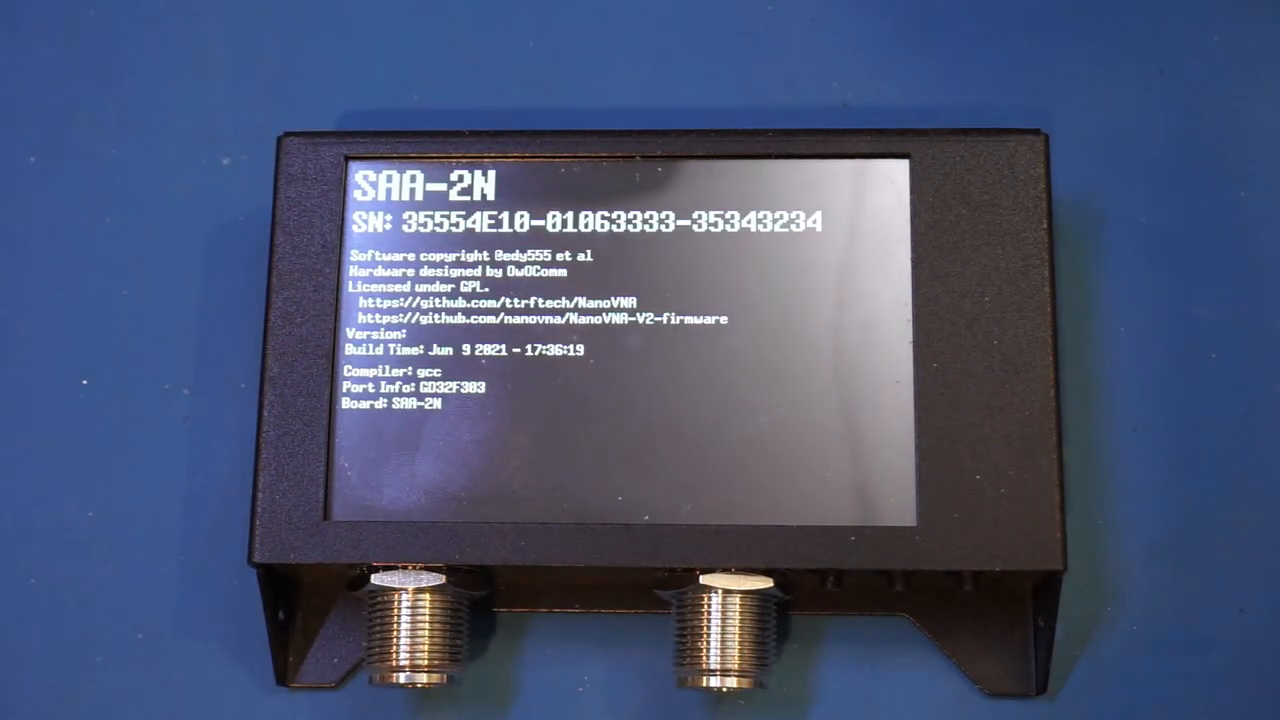